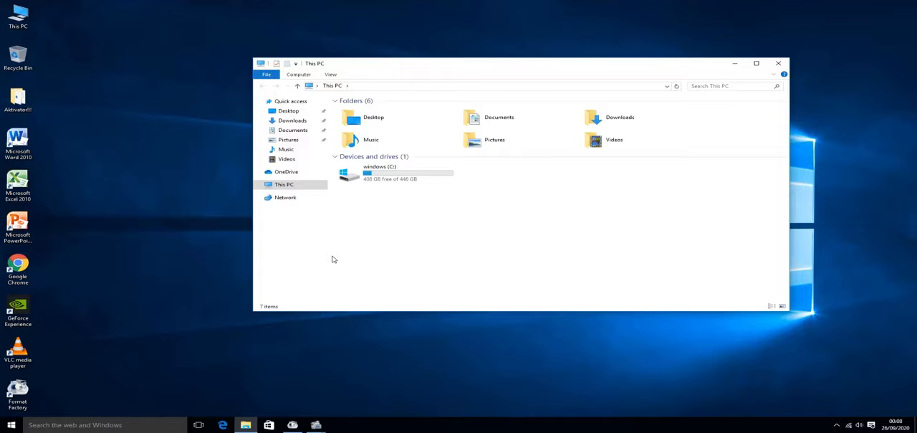
pyautogui.moveTo(509, 141)
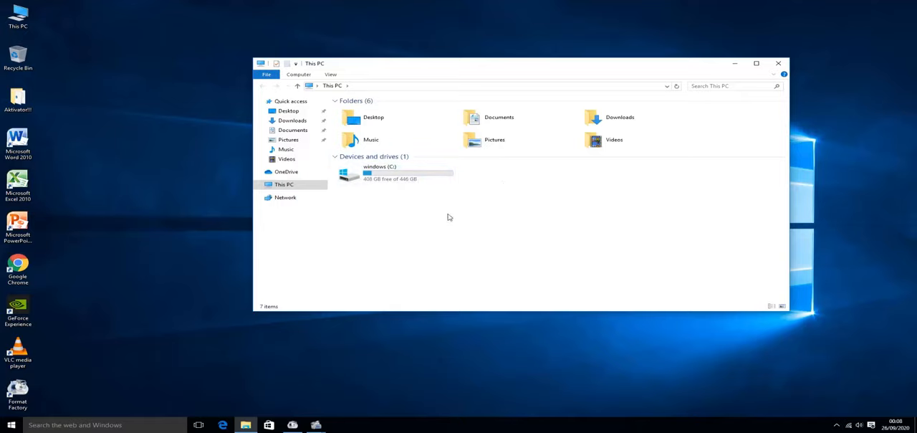
# Choose Manage from the This PC context menu to launch Computer Management
pyautogui.rightClick(18, 14)
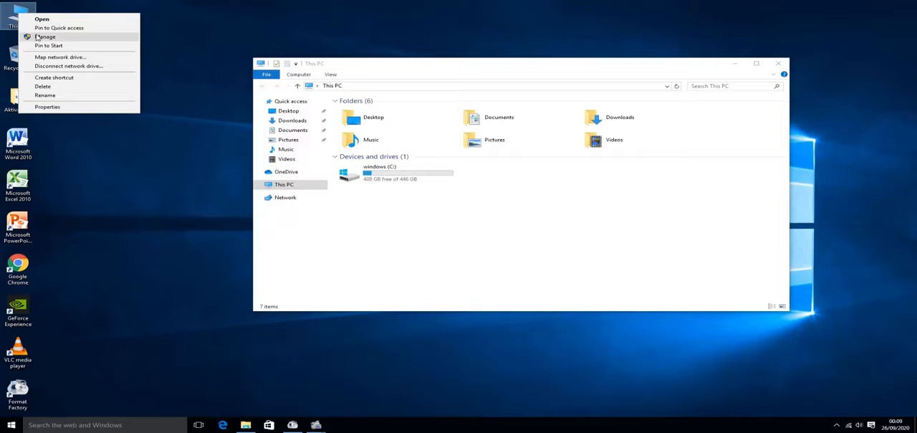
pyautogui.click(44, 36)
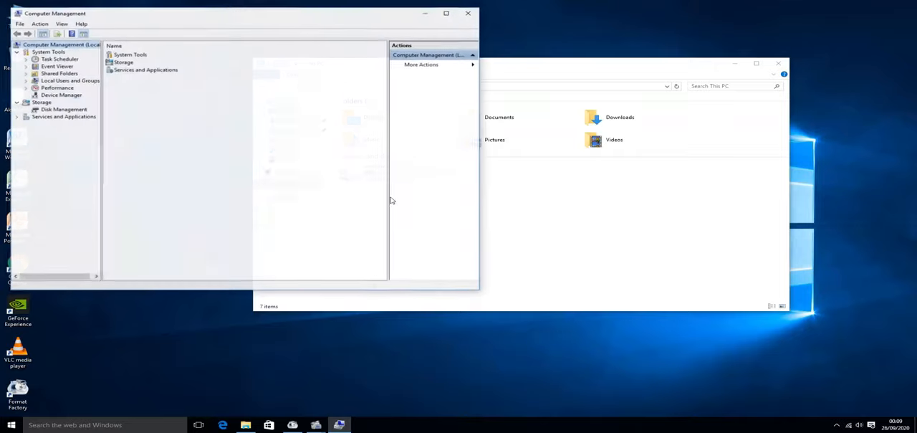
# Show Device Manager and expand Disk drives to list the two WDC drives
pyautogui.click(57, 87)
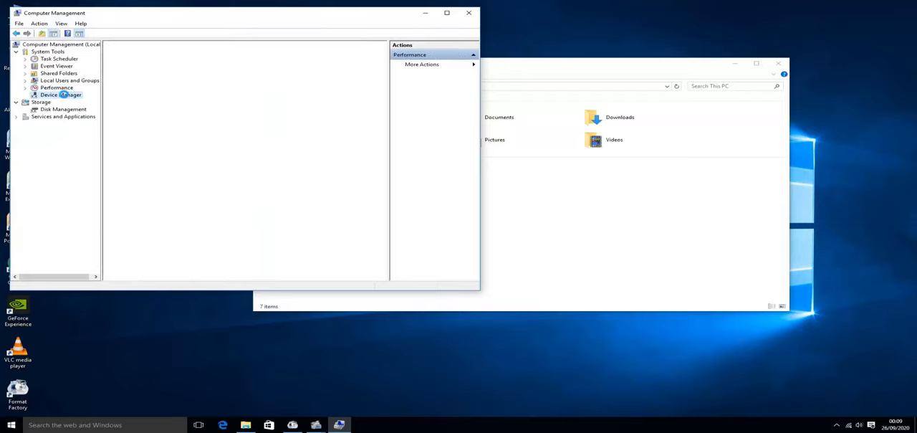
pyautogui.click(61, 95)
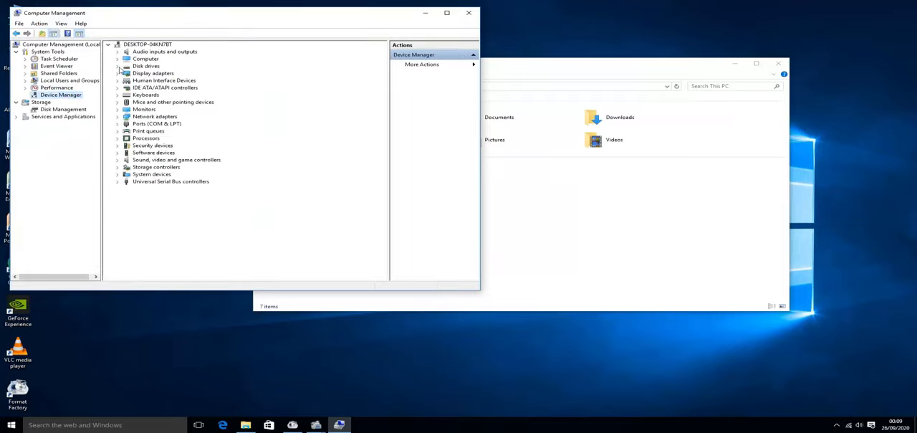
pyautogui.click(117, 66)
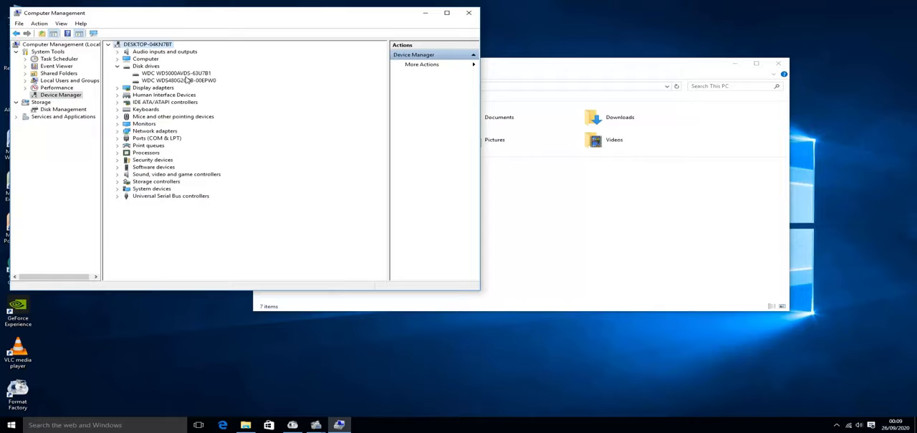
# Review the driver details of WDC WD5000AVDS-63U7B1, then close its properties
pyautogui.rightClick(179, 80)
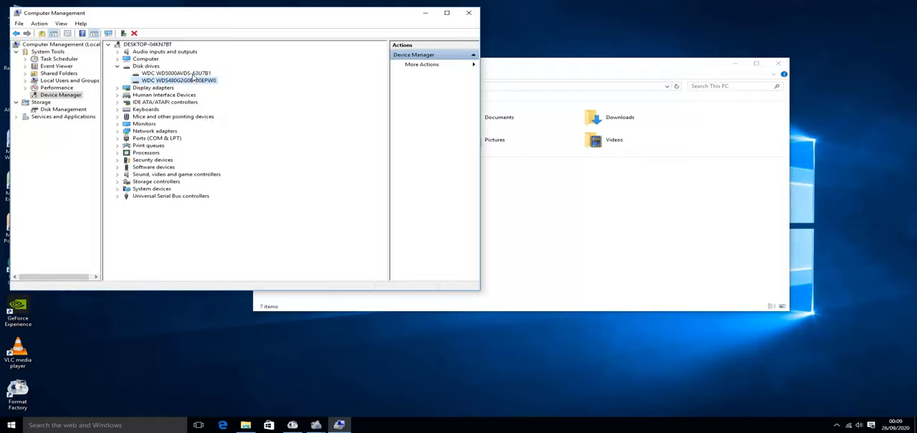
pyautogui.doubleClick(177, 73)
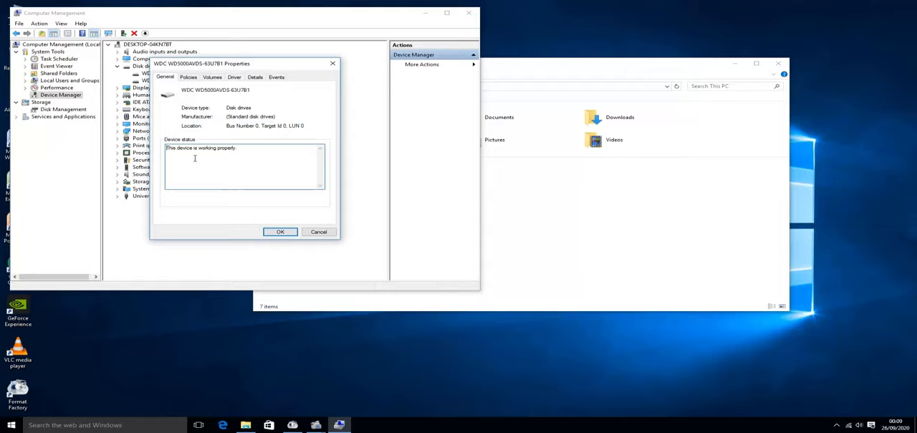
pyautogui.moveTo(204, 147)
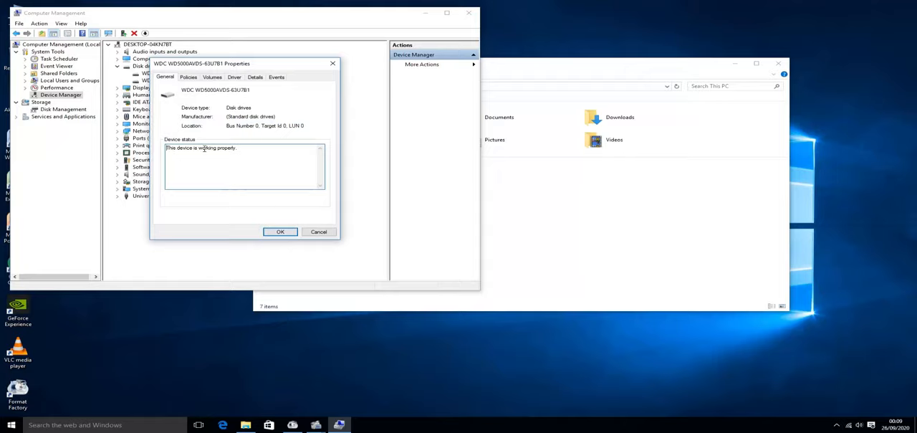
pyautogui.click(234, 77)
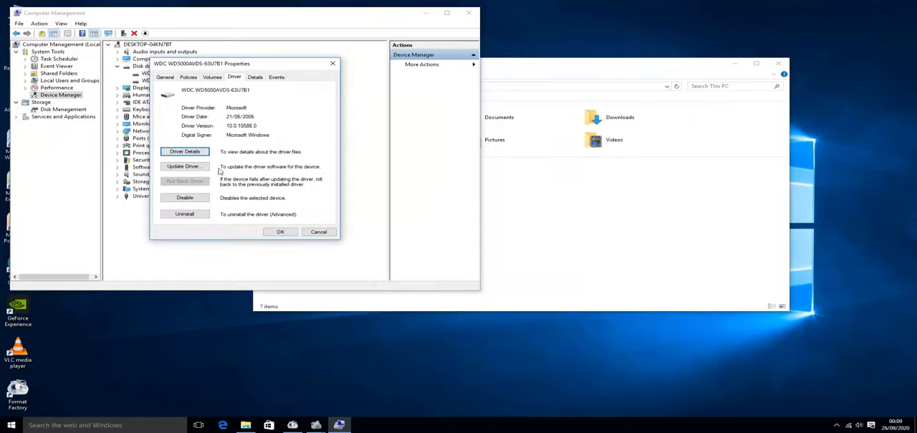
pyautogui.click(255, 76)
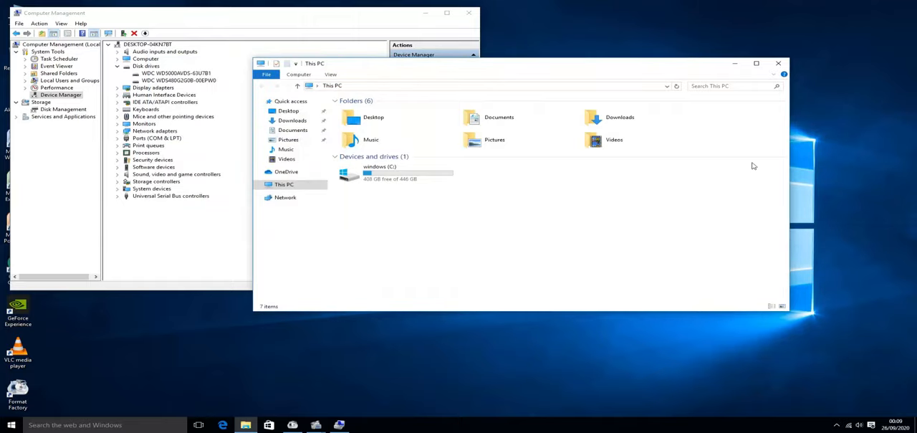
# Close This PC and Computer Management, then reopen This PC and bring up its menu
pyautogui.click(778, 63)
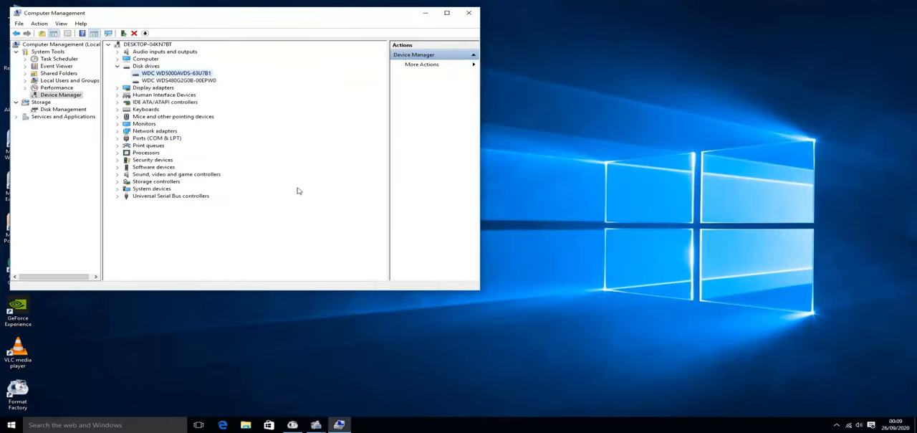
pyautogui.click(468, 13)
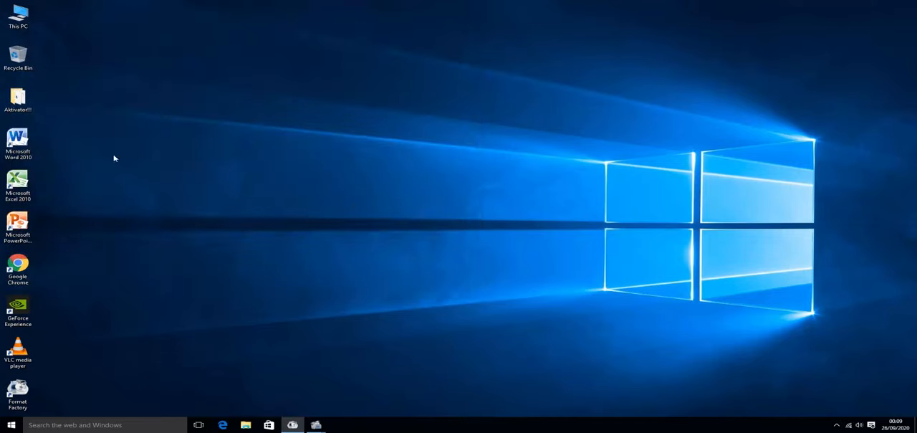
pyautogui.click(18, 269)
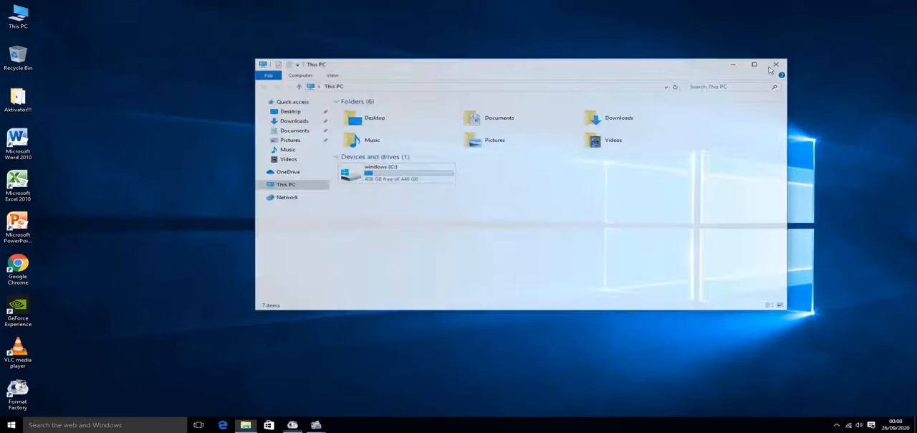
pyautogui.click(775, 64)
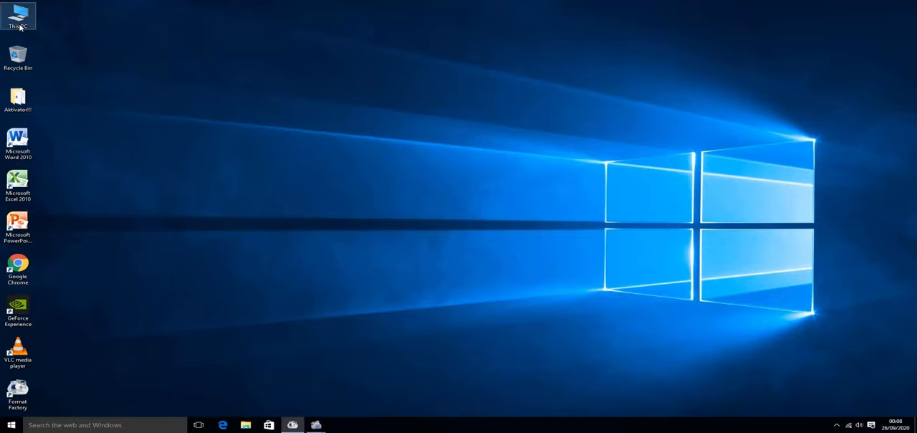
pyautogui.doubleClick(18, 15)
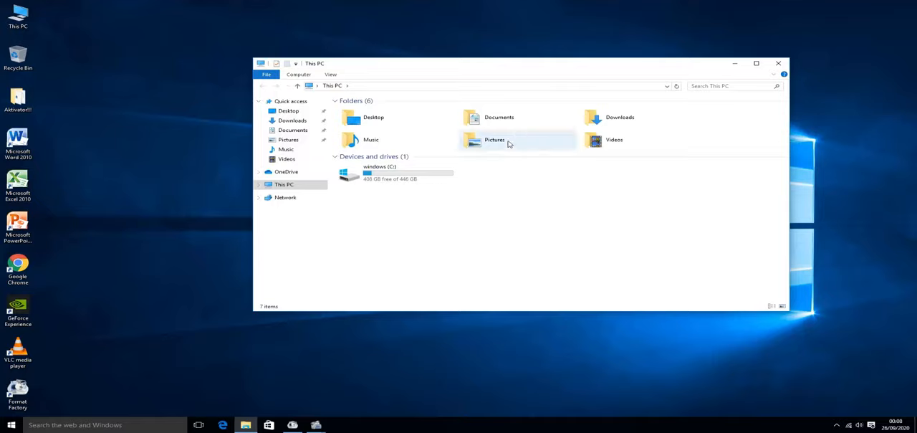
pyautogui.moveTo(447, 217)
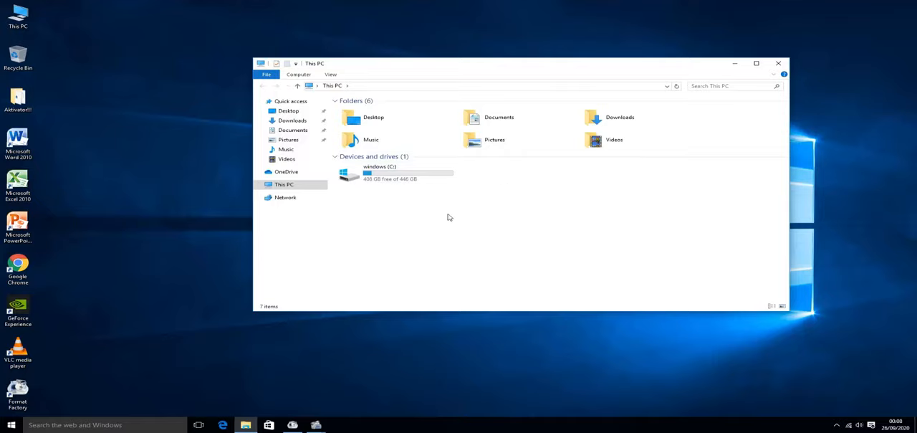
pyautogui.rightClick(18, 14)
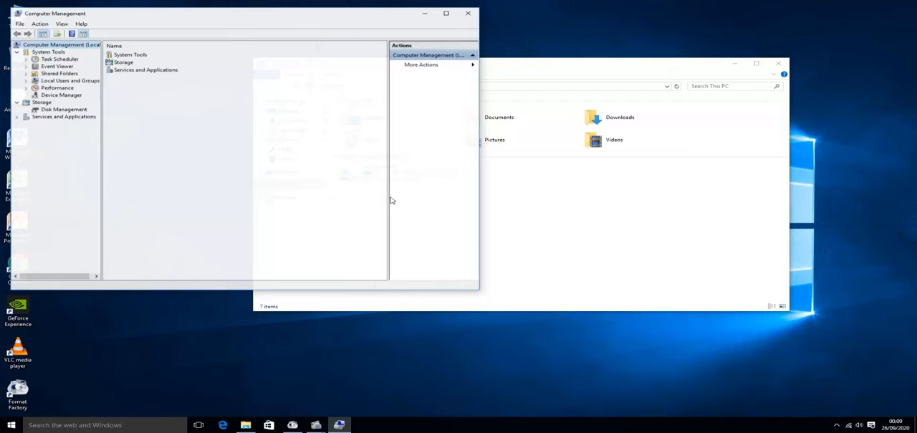
# Open Device Manager again and expand Disk drives to show both WDC drives
pyautogui.click(61, 94)
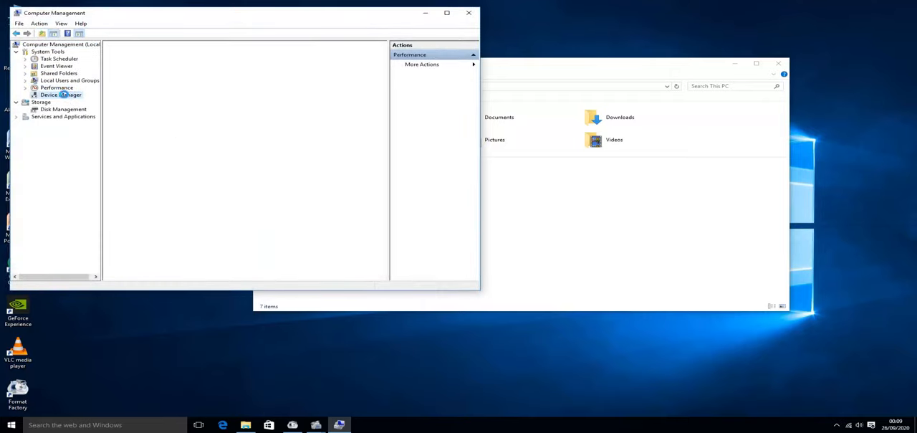
pyautogui.click(61, 94)
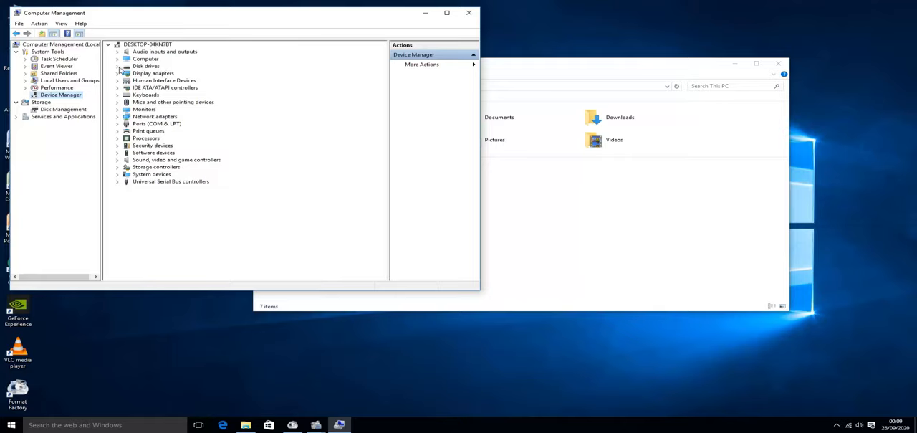
pyautogui.click(117, 66)
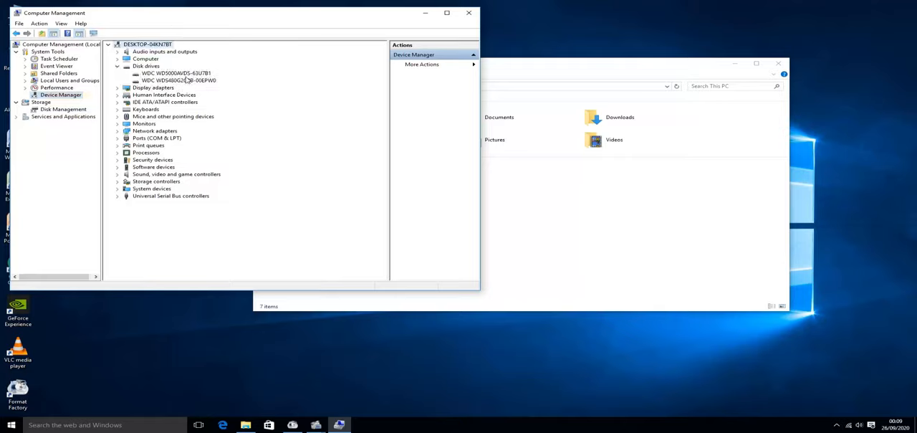
# Check the Driver tab of WDC WD5000AVDS-63U7B1 and close its properties
pyautogui.rightClick(166, 80)
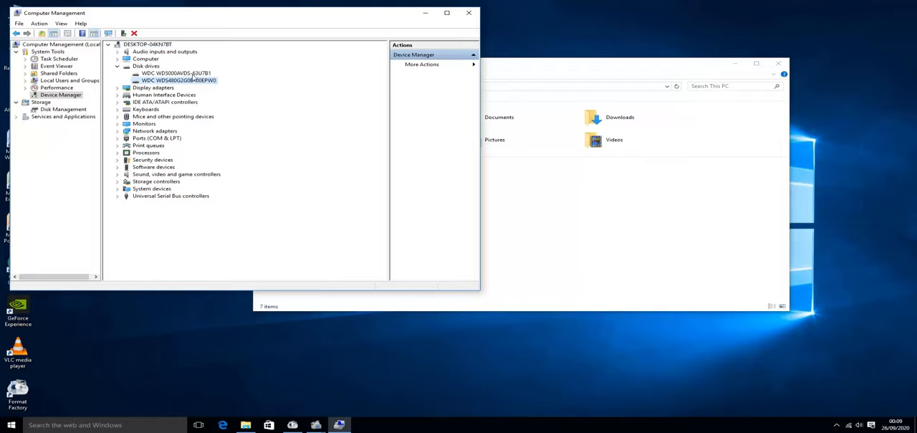
pyautogui.doubleClick(175, 72)
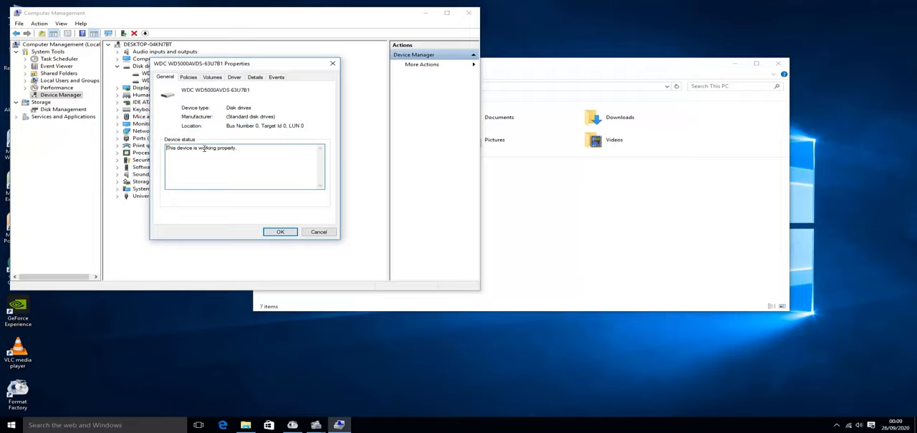
pyautogui.click(233, 76)
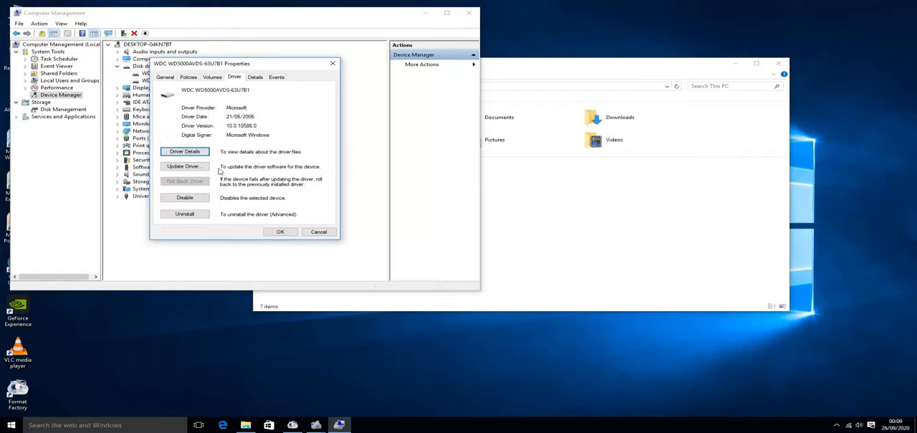
pyautogui.click(255, 77)
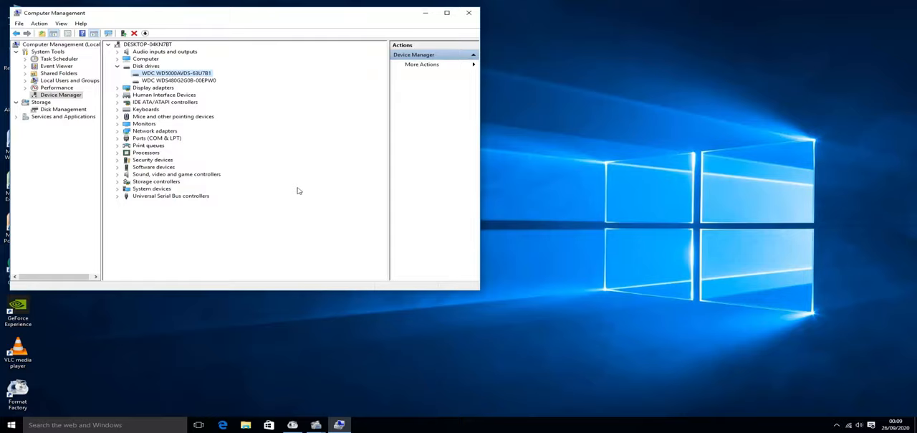
# Close the Computer Management window, leaving the desktop clear
pyautogui.click(468, 13)
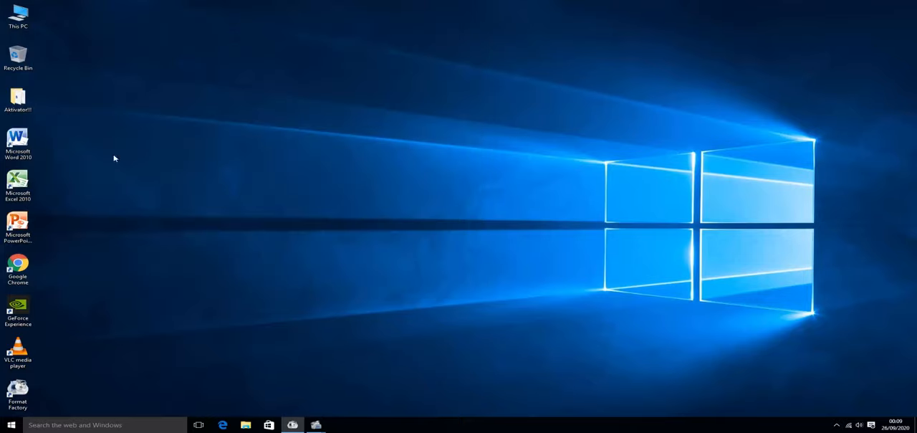
pyautogui.click(18, 268)
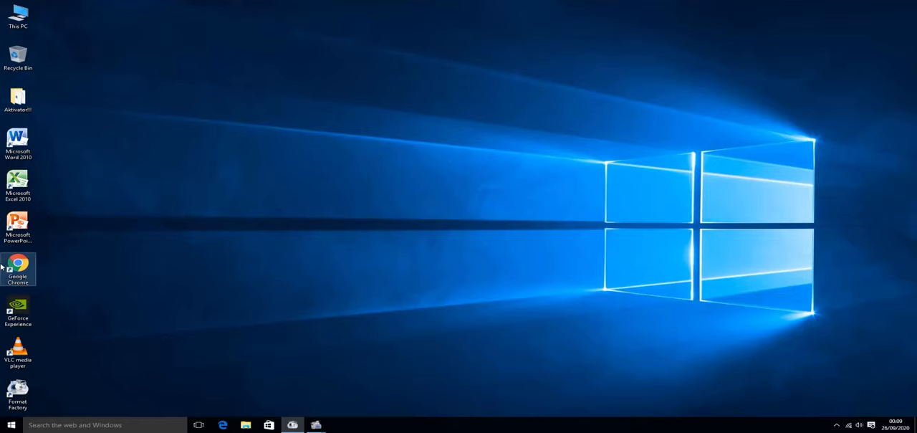
pyautogui.moveTo(71, 424)
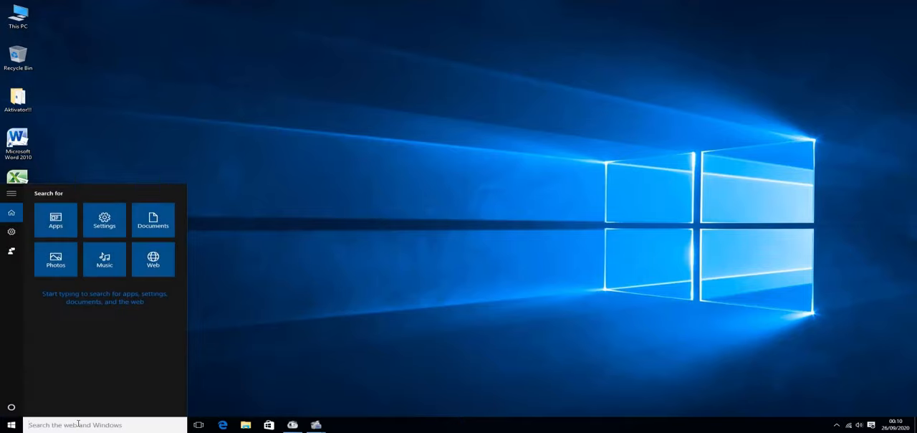
# Search 'parti' and open 'Create and format hard disk partitions' (Disk Management)
pyautogui.write('p')
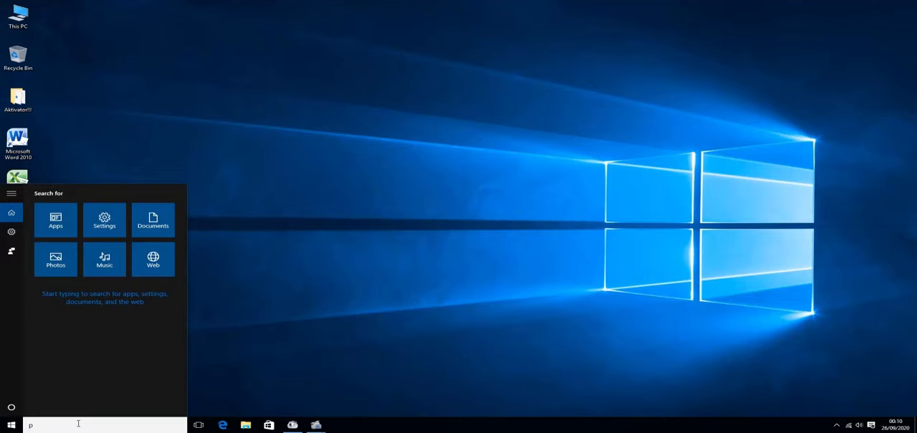
pyautogui.write('arti')
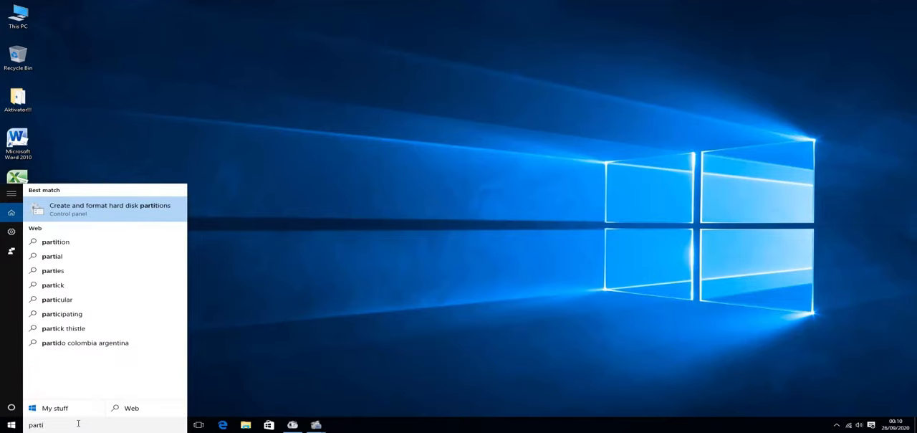
pyautogui.moveTo(98, 205)
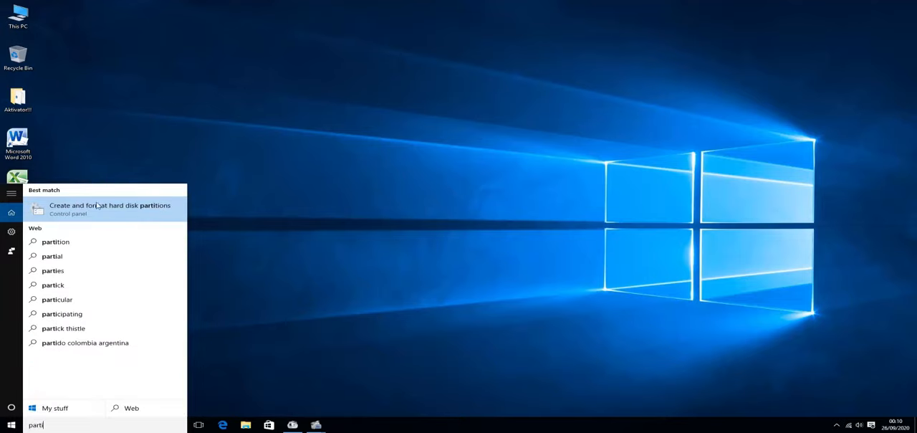
pyautogui.click(110, 208)
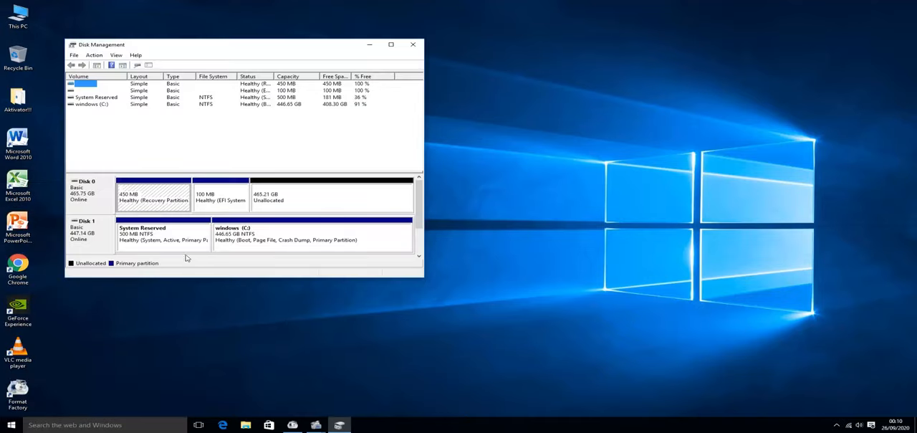
pyautogui.moveTo(285, 250)
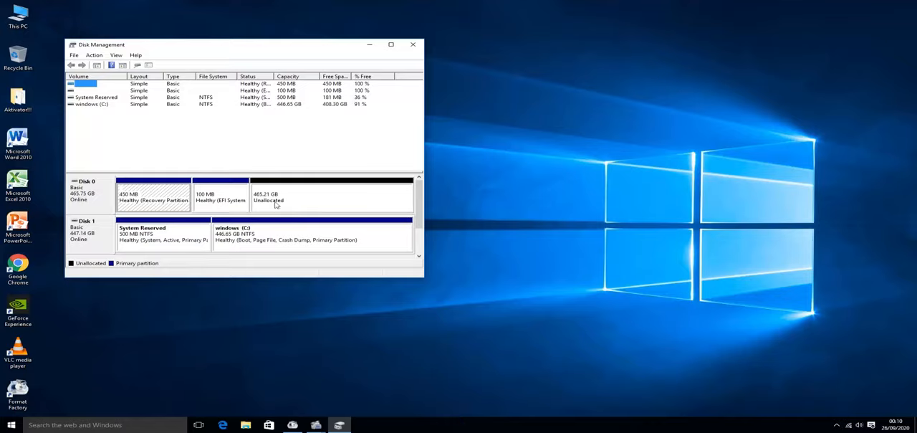
pyautogui.moveTo(236, 234)
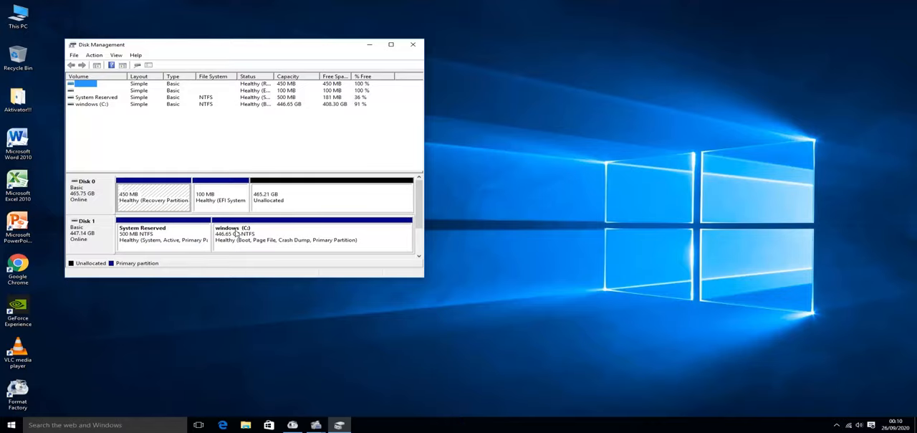
pyautogui.click(245, 424)
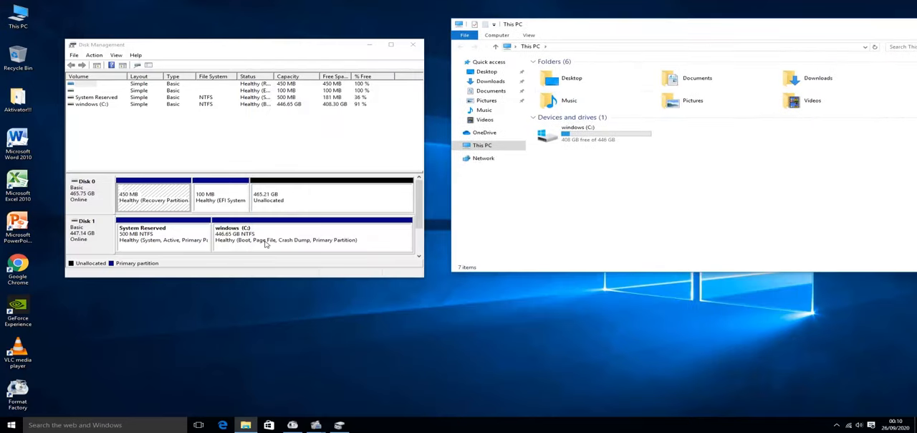
pyautogui.moveTo(328, 194)
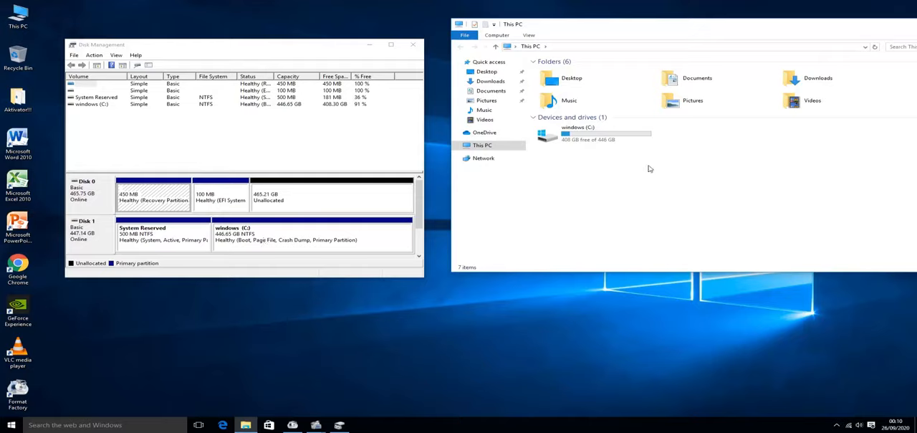
pyautogui.moveTo(118, 174)
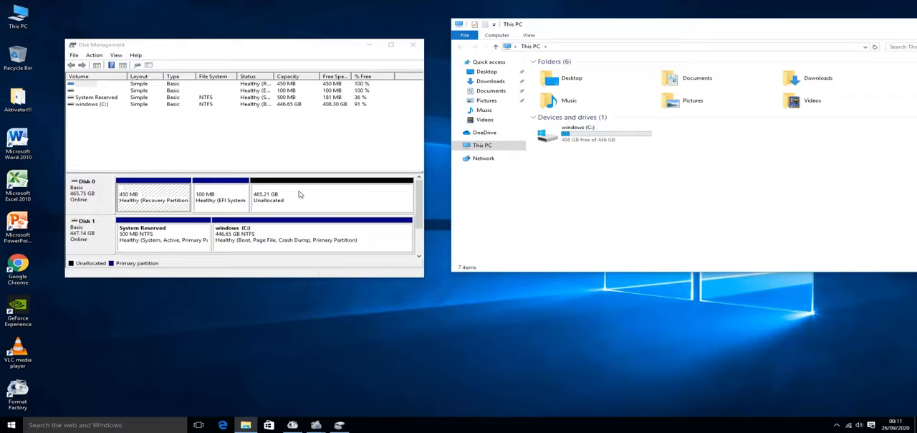
pyautogui.moveTo(319, 239)
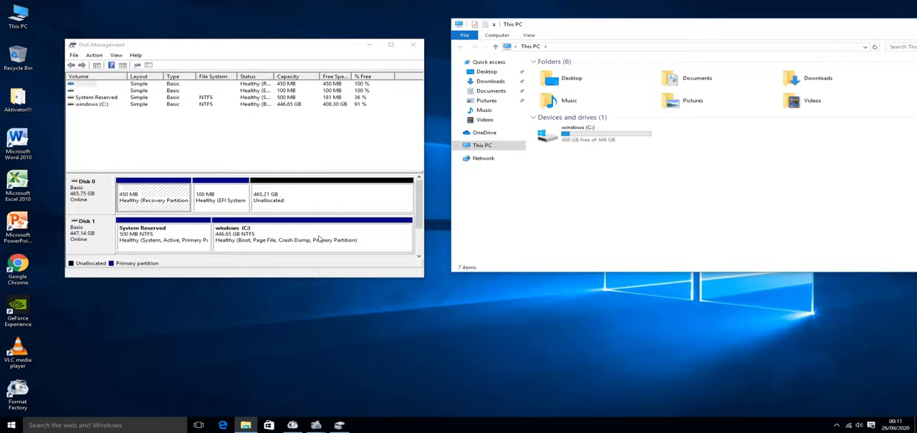
pyautogui.moveTo(343, 234)
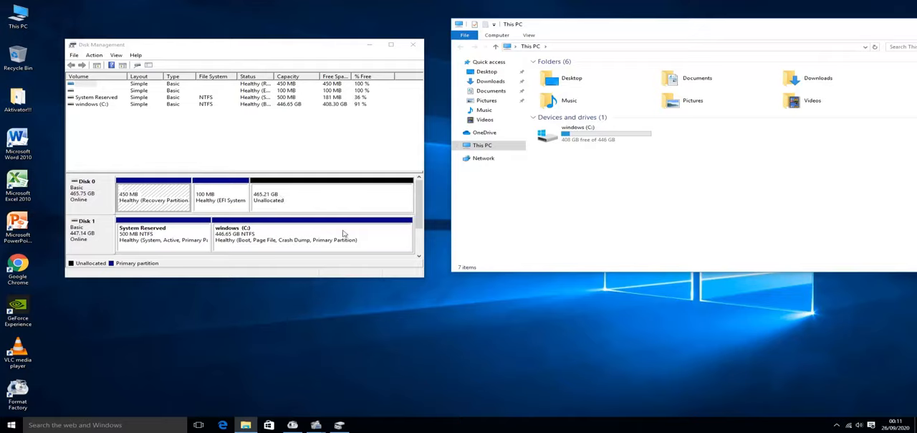
pyautogui.moveTo(353, 196)
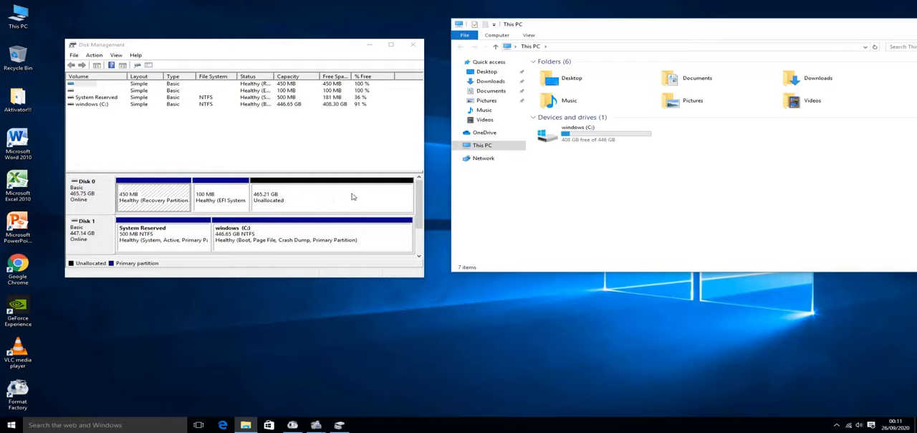
pyautogui.moveTo(341, 206)
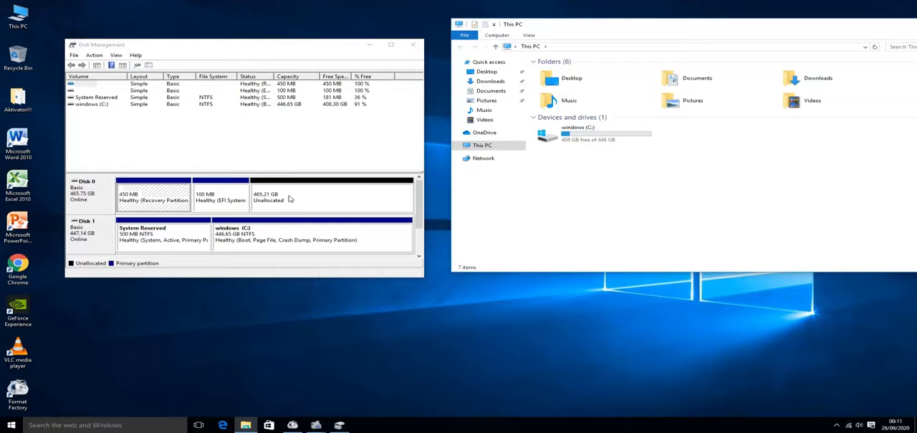
pyautogui.moveTo(312, 204)
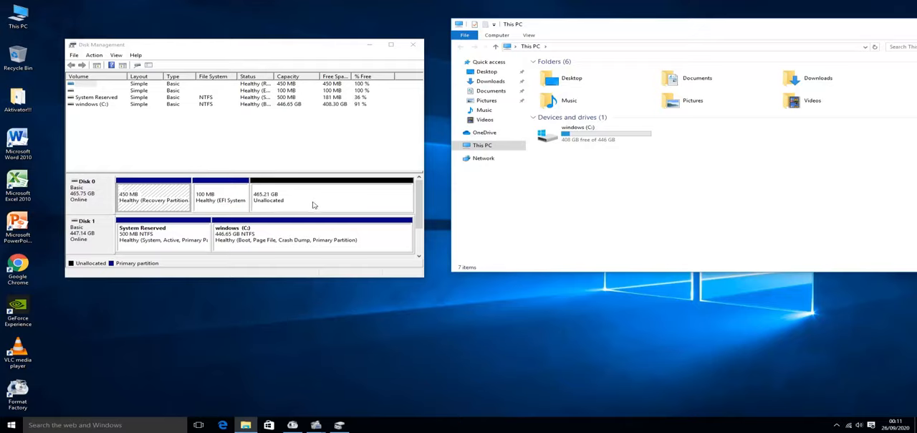
pyautogui.moveTo(305, 199)
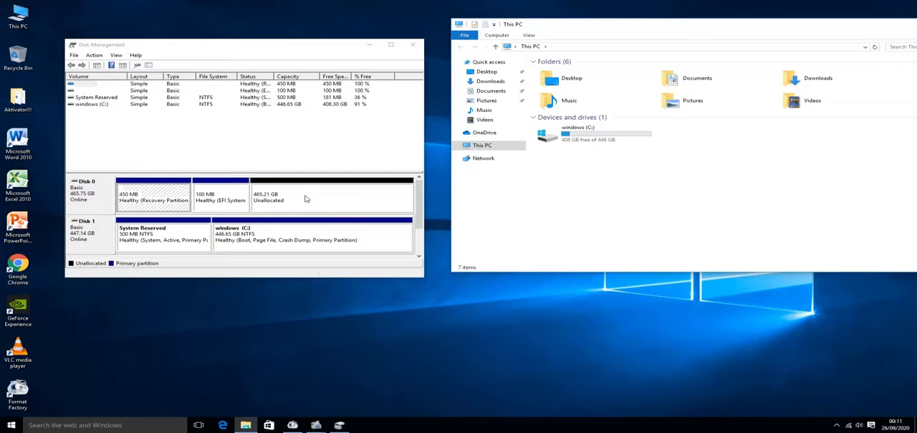
# Start a New Simple Volume on Disk 0's unallocated space, maximum size, drive letter F
pyautogui.rightClick(294, 193)
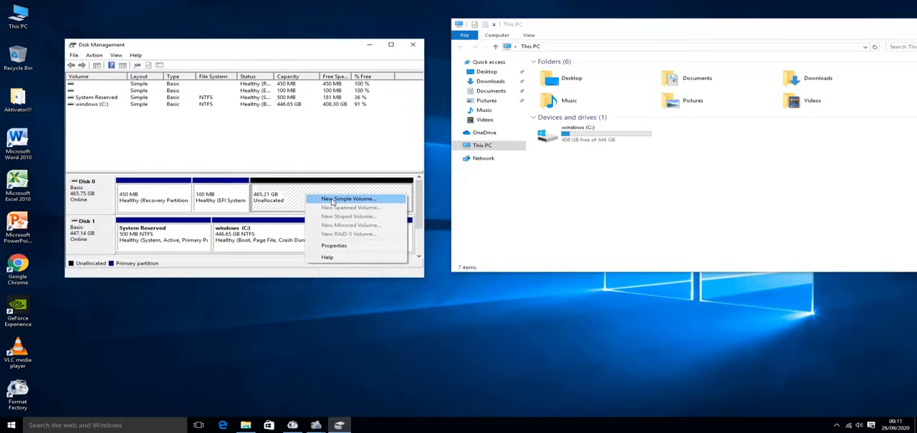
pyautogui.click(348, 199)
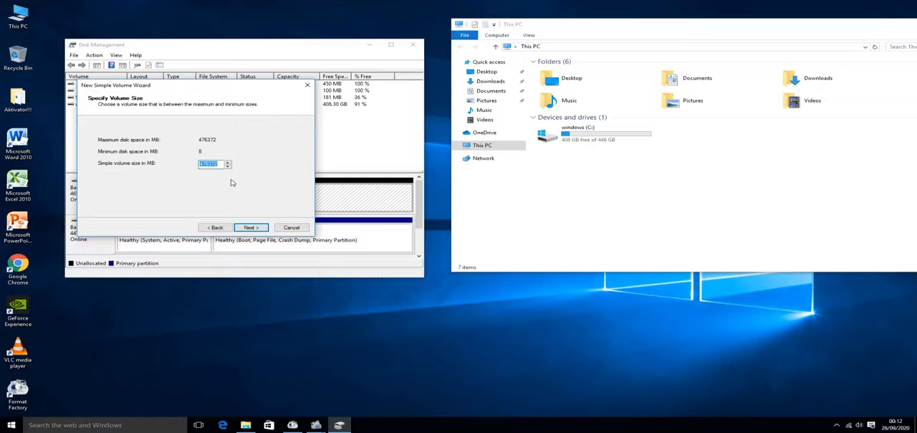
pyautogui.click(250, 227)
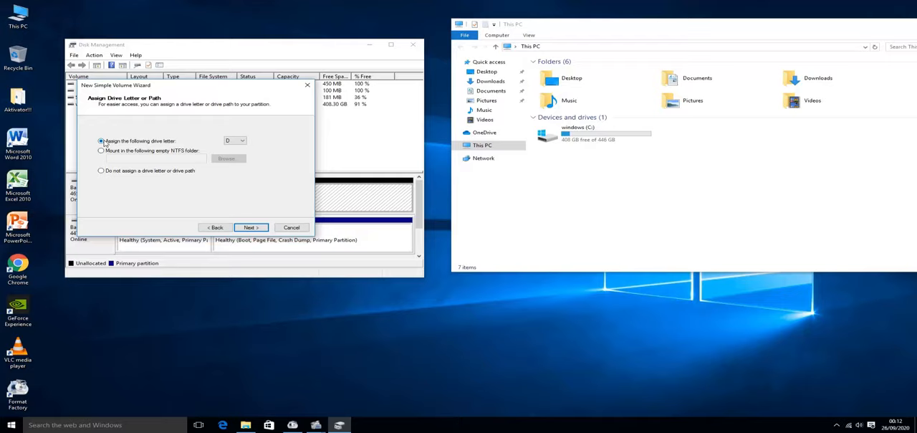
pyautogui.click(242, 140)
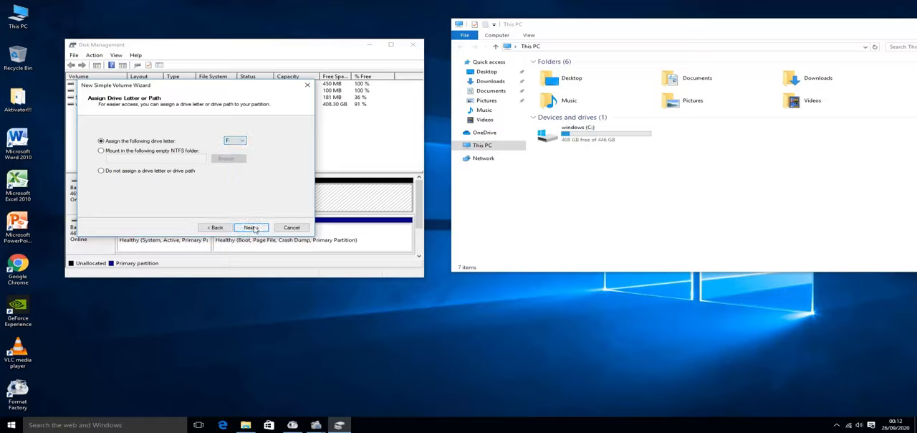
pyautogui.click(250, 227)
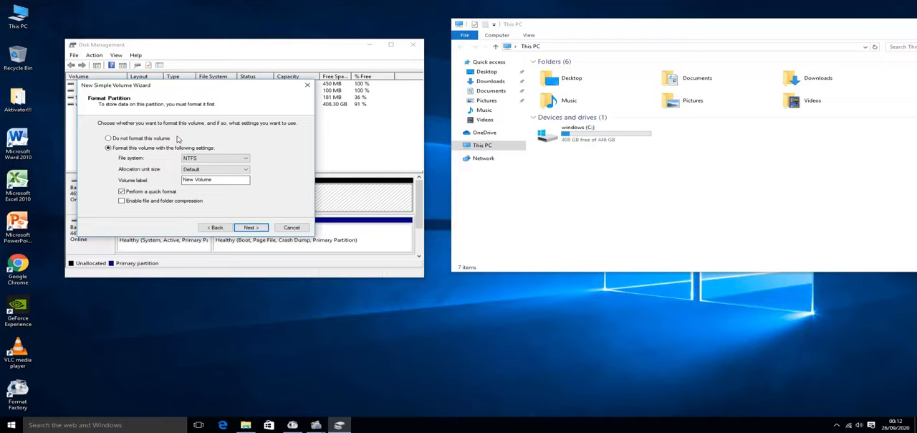
pyautogui.moveTo(128, 159)
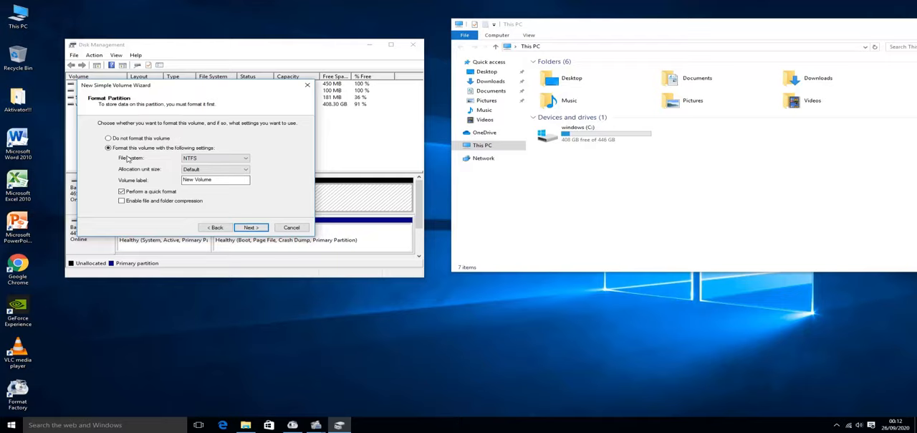
# Set quick NTFS format with volume label 'MY DATA' and reach the summary page
pyautogui.click(215, 157)
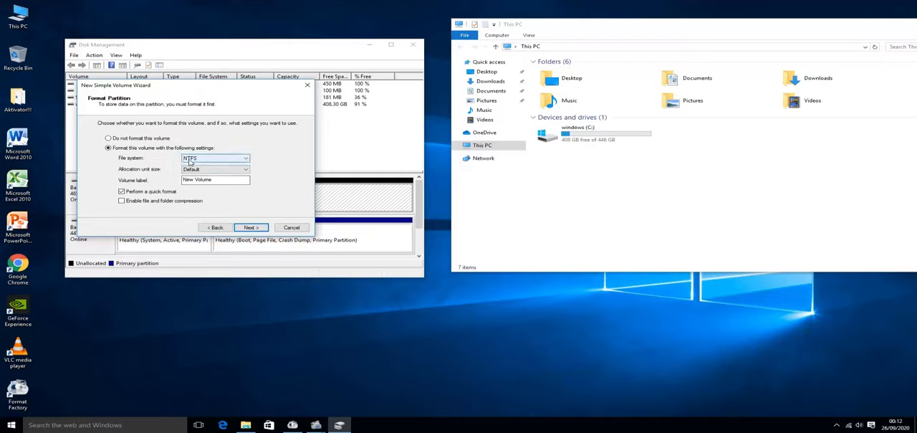
pyautogui.moveTo(205, 160)
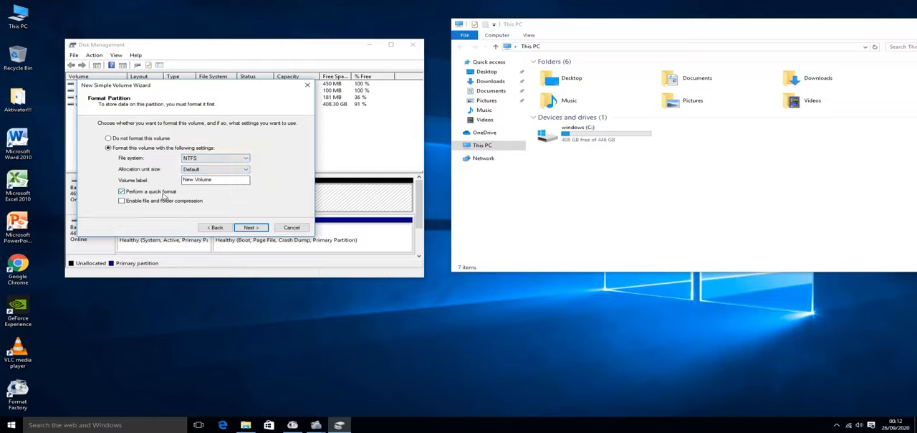
pyautogui.moveTo(139, 212)
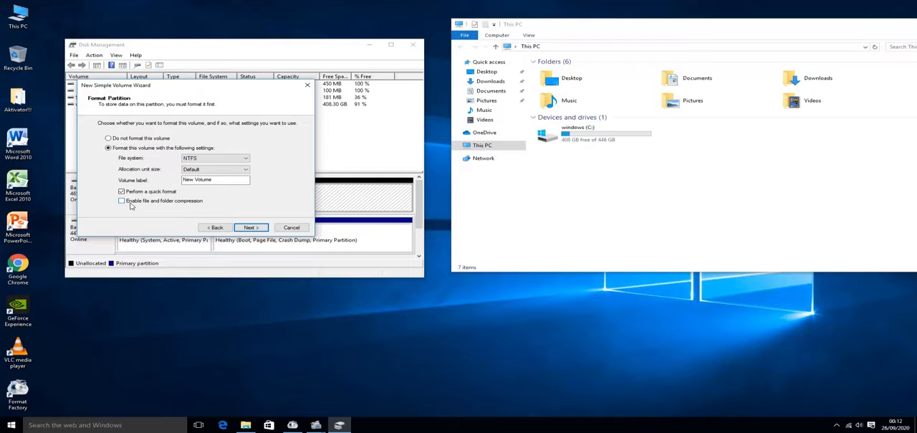
pyautogui.moveTo(188, 211)
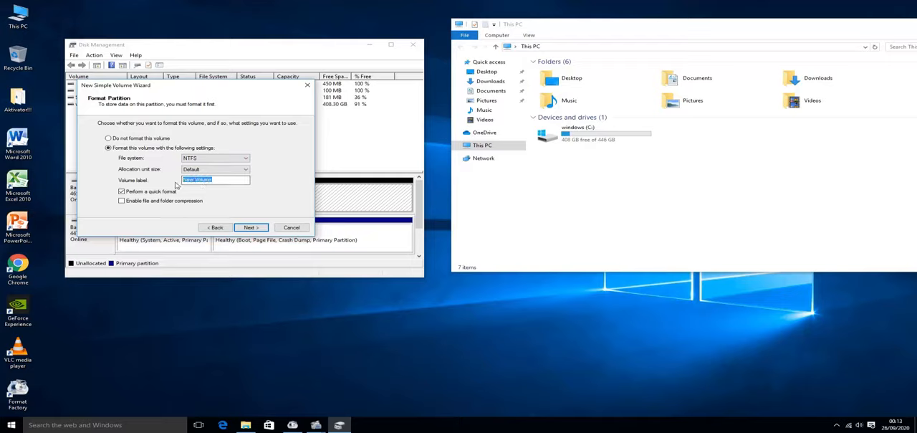
pyautogui.write('S')
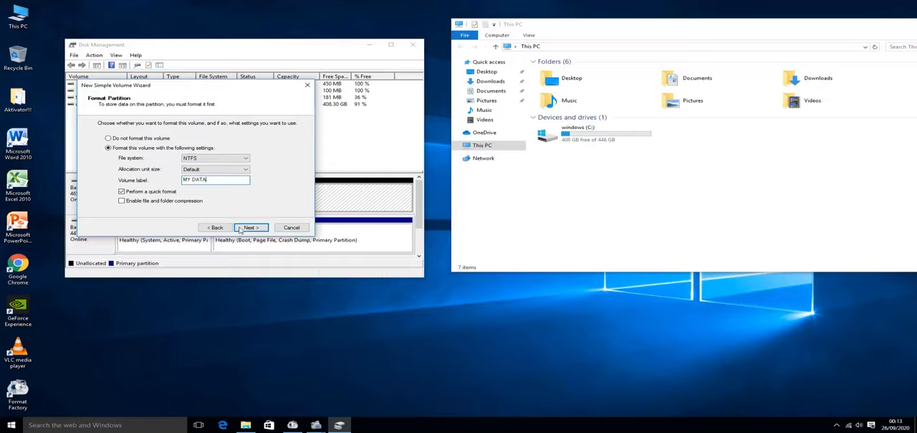
pyautogui.click(250, 227)
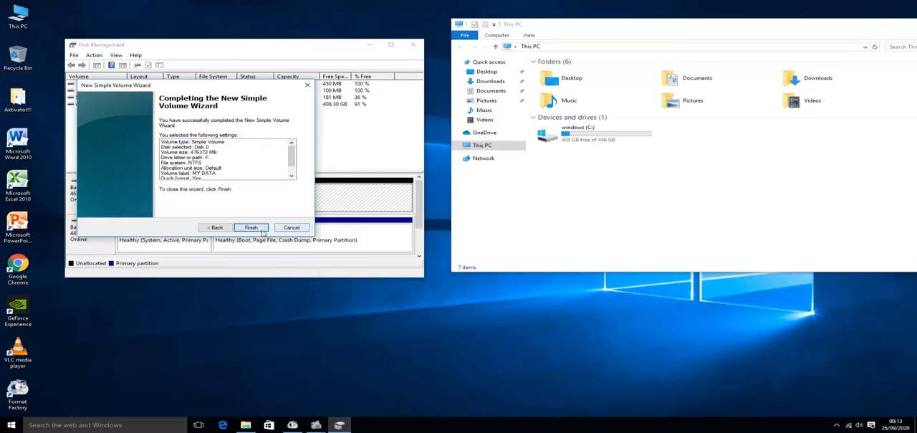
# Finish the wizard to create the 465 GB MY DATA (F:) volume, then close Disk Management
pyautogui.click(251, 227)
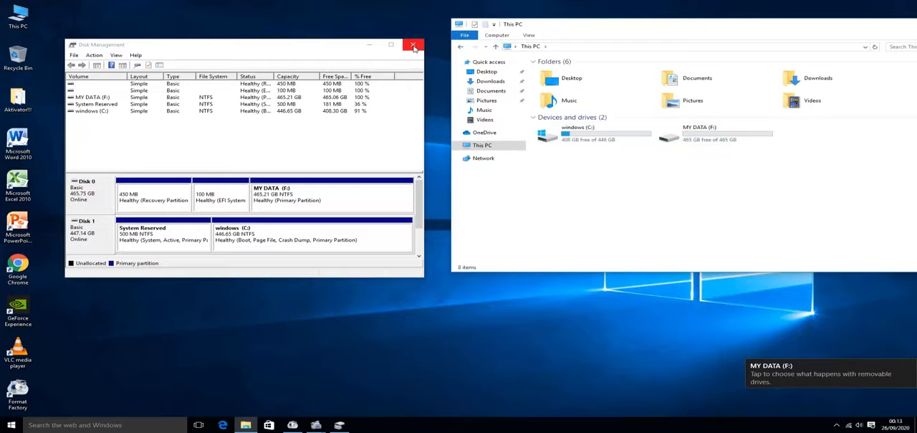
pyautogui.moveTo(413, 45)
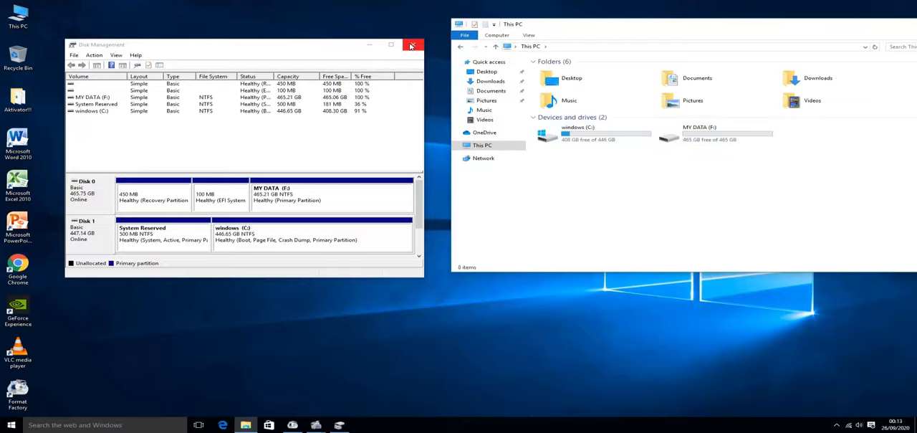
pyautogui.click(411, 45)
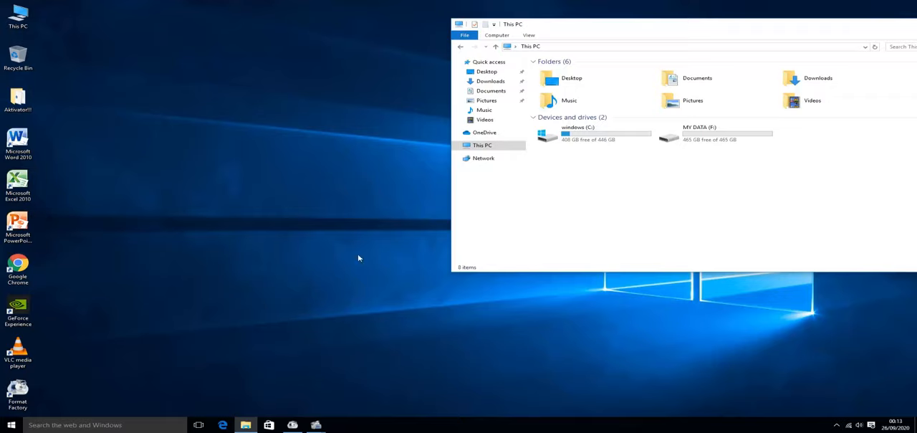